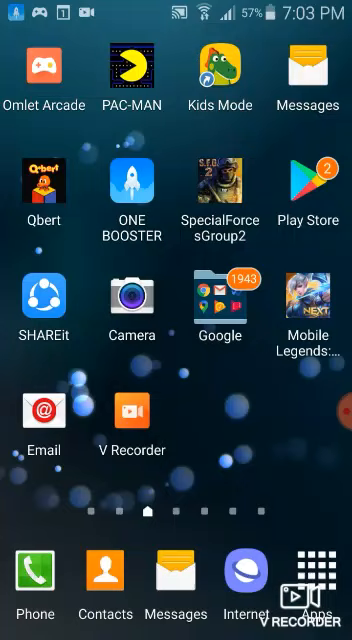
Step: Swipe left through the home screen pages to reach the blank page with only the dock apps
click(319, 585)
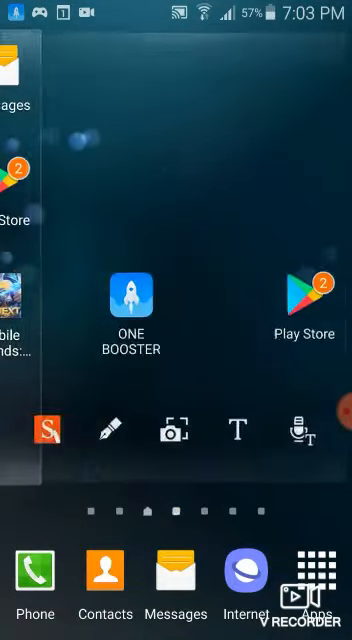
scroll(left, 3)
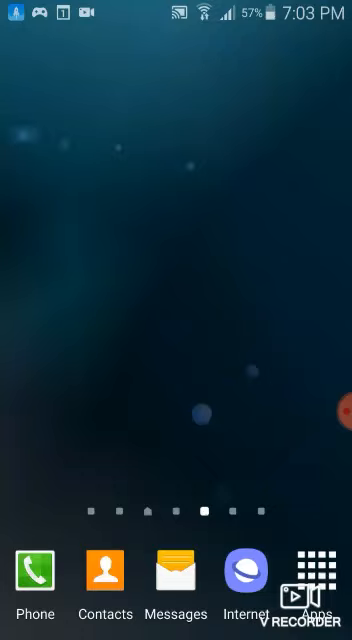